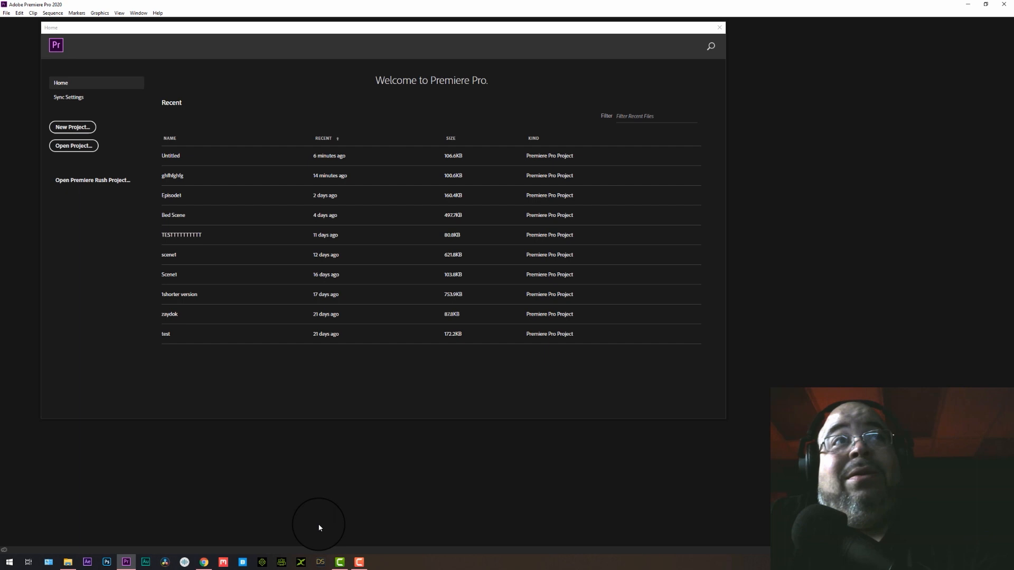
mouse_move(304, 126)
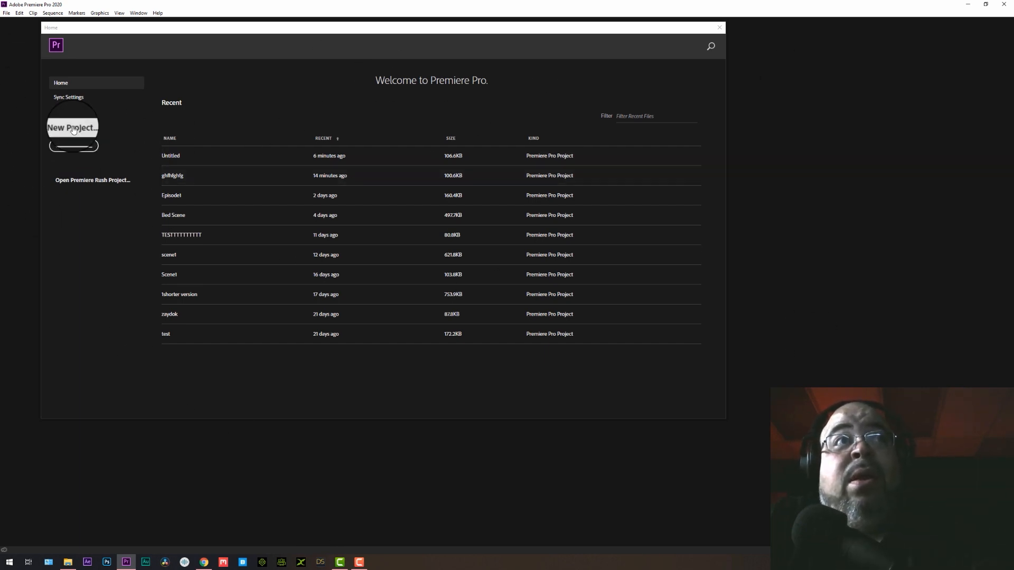
Start a new project from the Home screen's New Project option
left_click(72, 128)
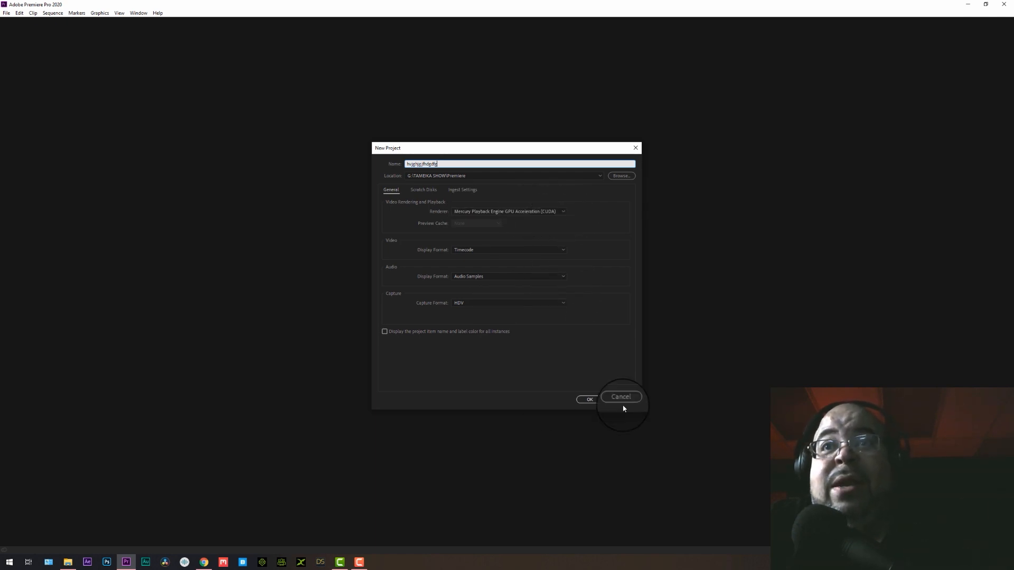
Confirm the new project and import A026_03261945_C005.mov from the greenscreen folder
left_click(589, 399)
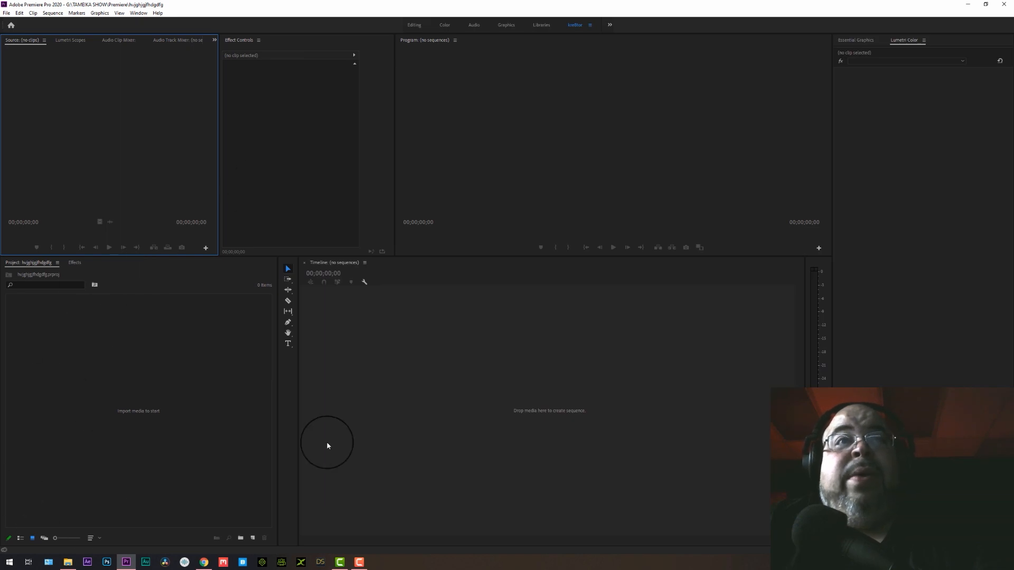
left_click(52, 12)
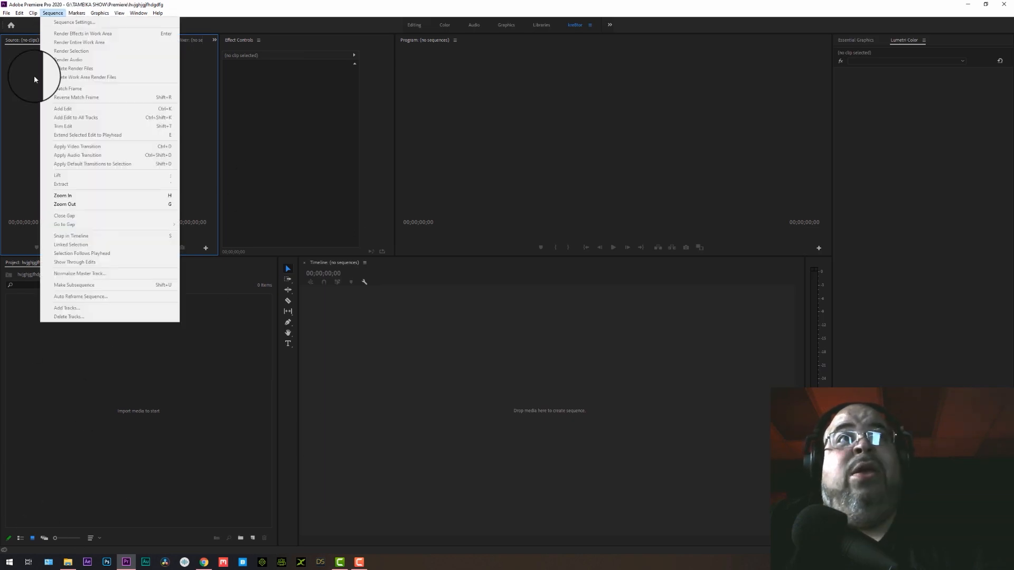
left_click(68, 562)
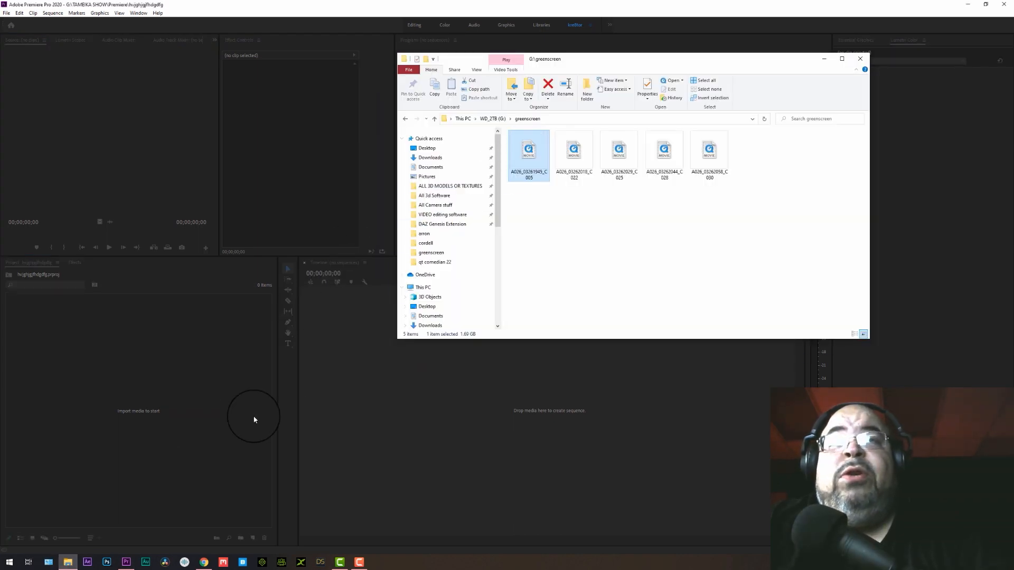
left_click(860, 58)
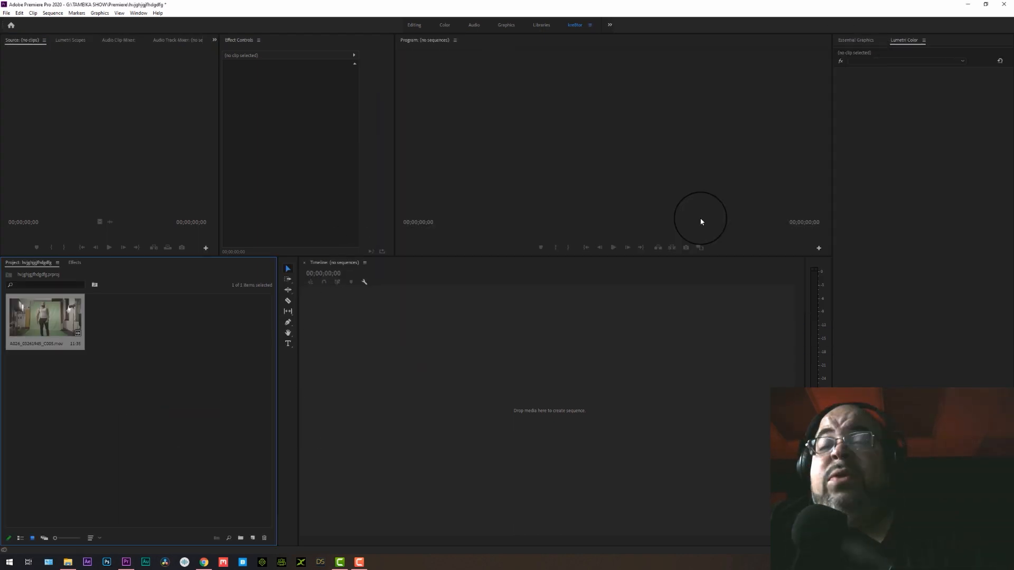
mouse_move(497, 362)
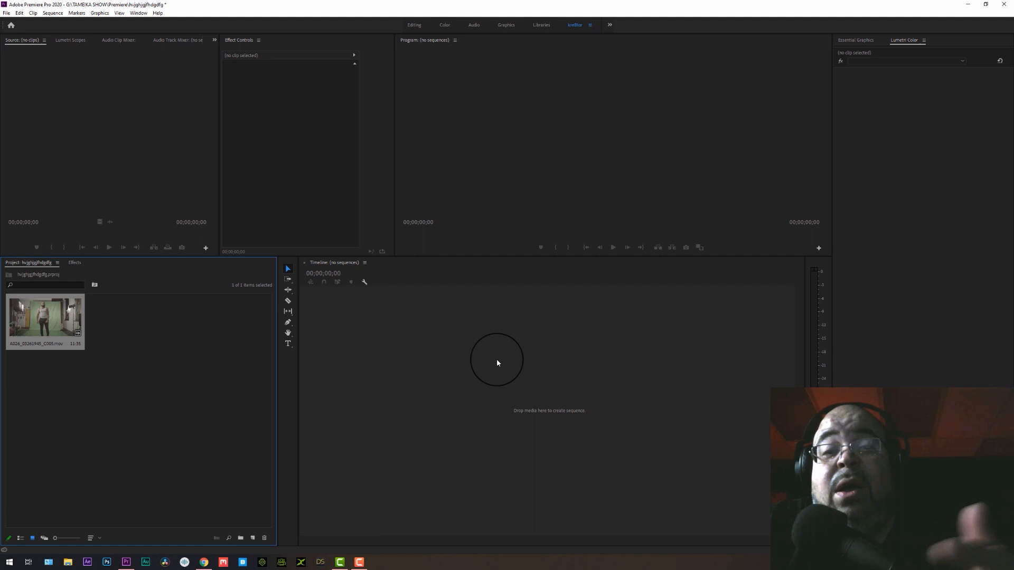
mouse_move(167, 441)
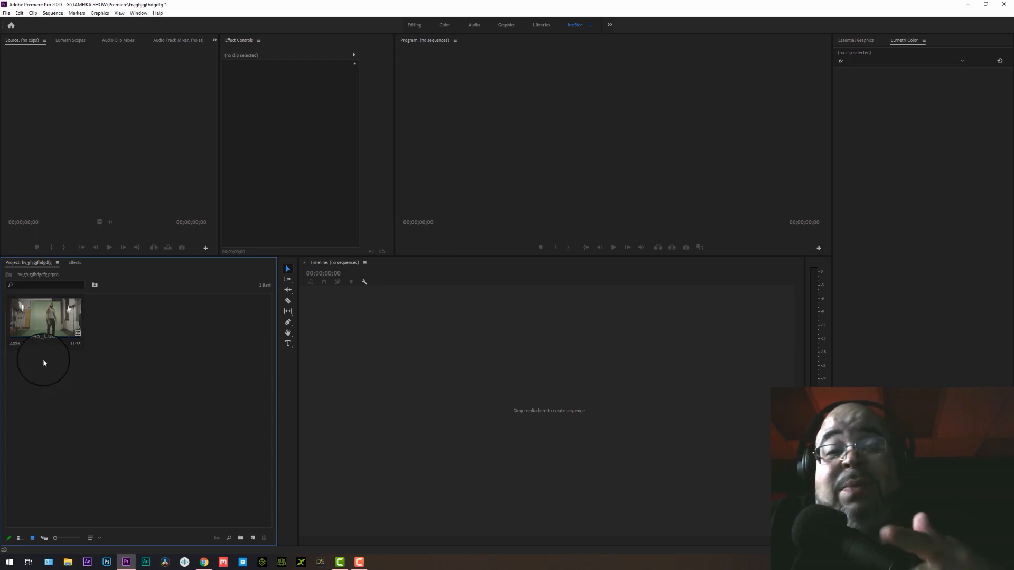
right_click(43, 317)
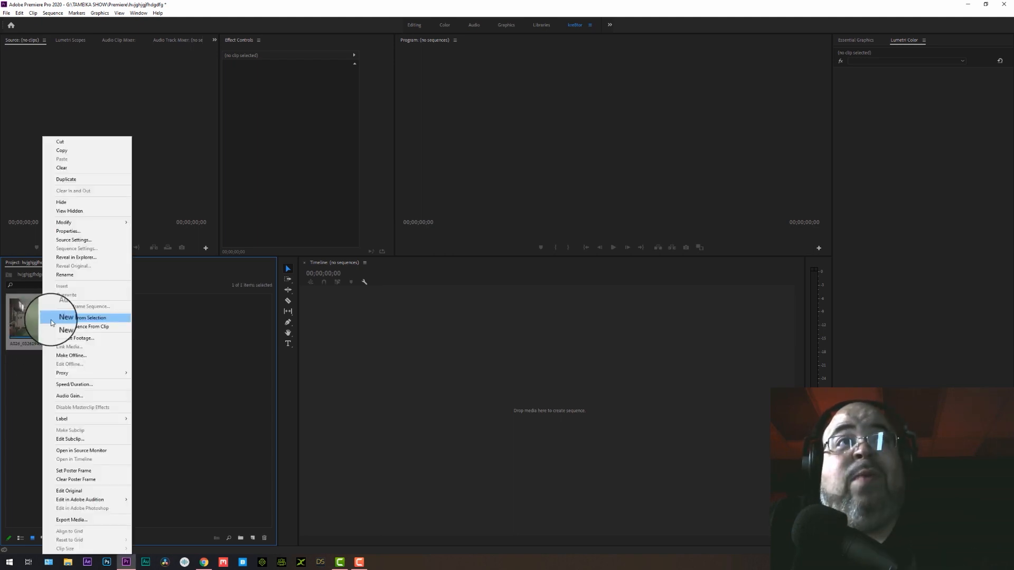
left_click(85, 317)
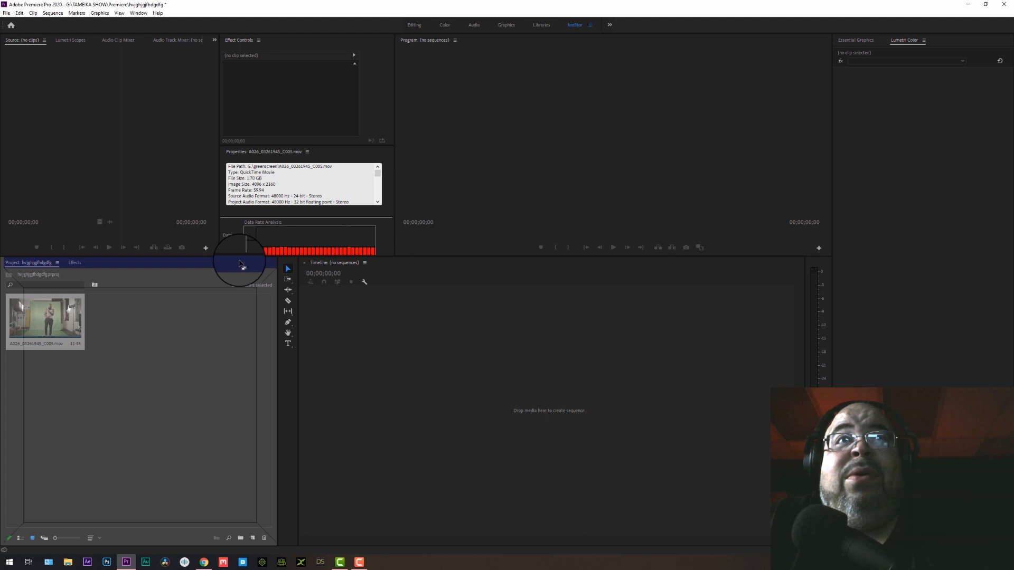
left_click(44, 320)
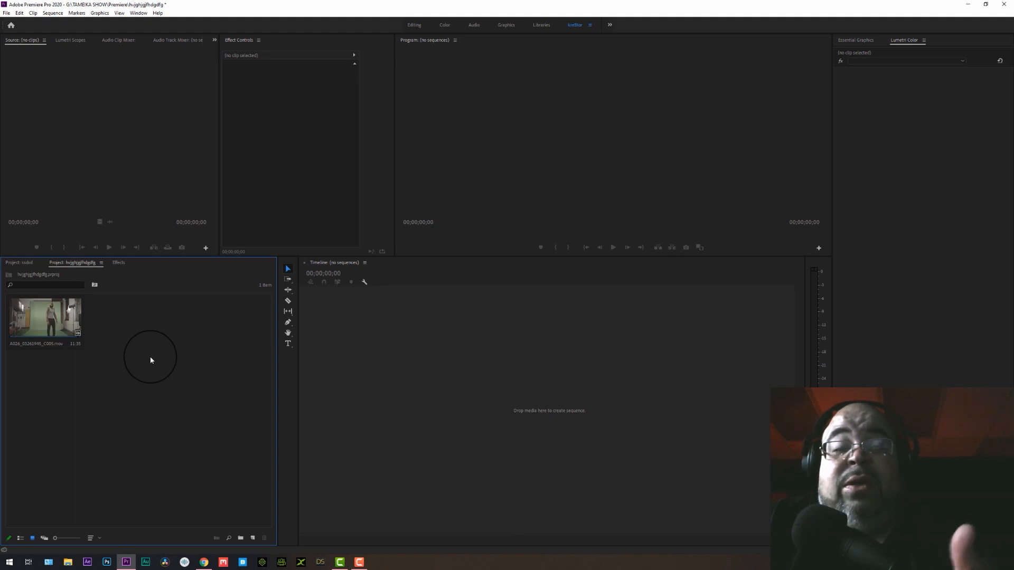
Create a new sequence from the green screen clip and scrub through the footage
left_click(44, 321)
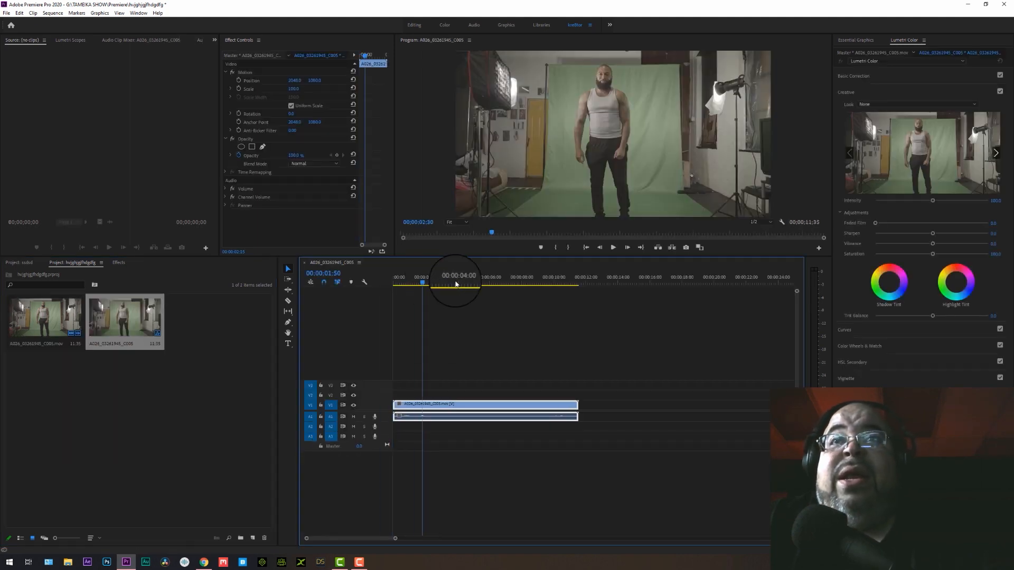
left_click_drag(422, 281, 446, 281)
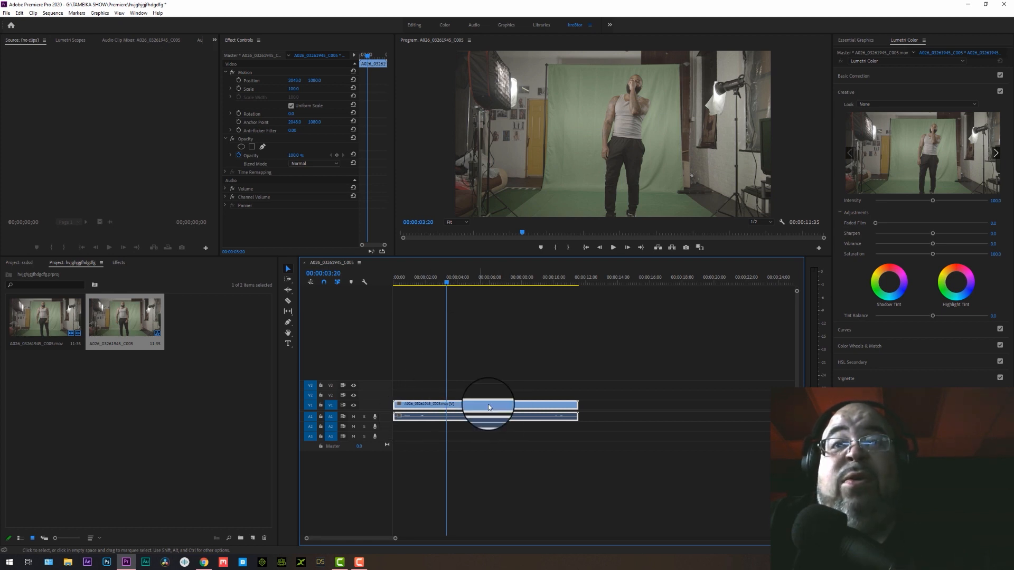
left_click(52, 12)
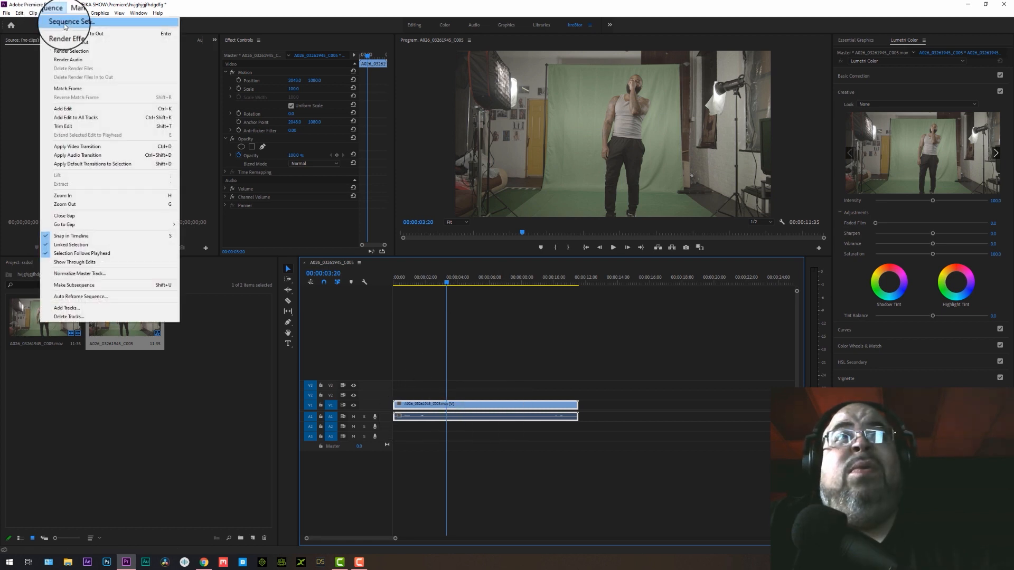
Set the sequence to a 24.00 fps timebase and 1920x800, with maximum bit depth and render quality
left_click(69, 21)
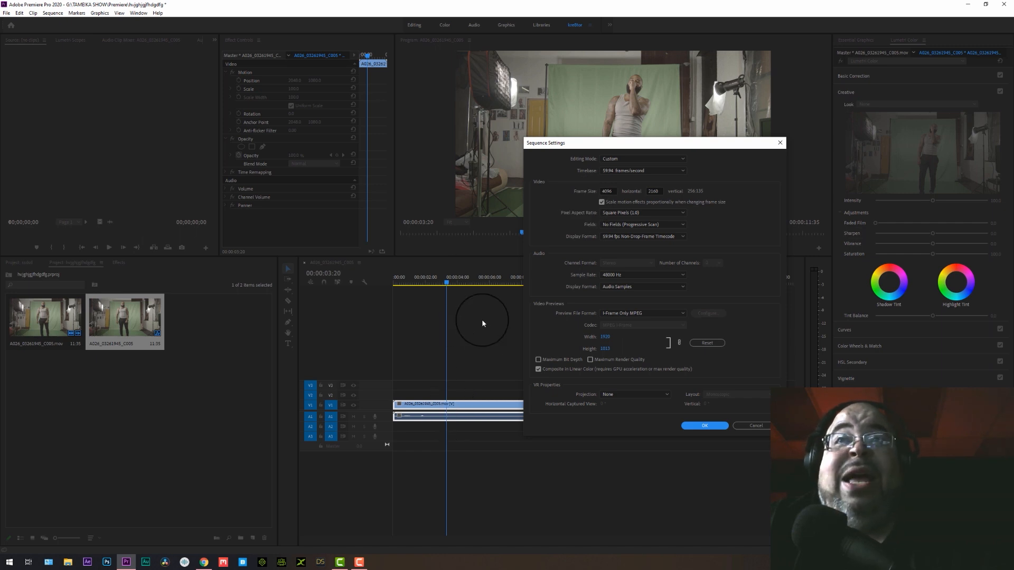
left_click(642, 170)
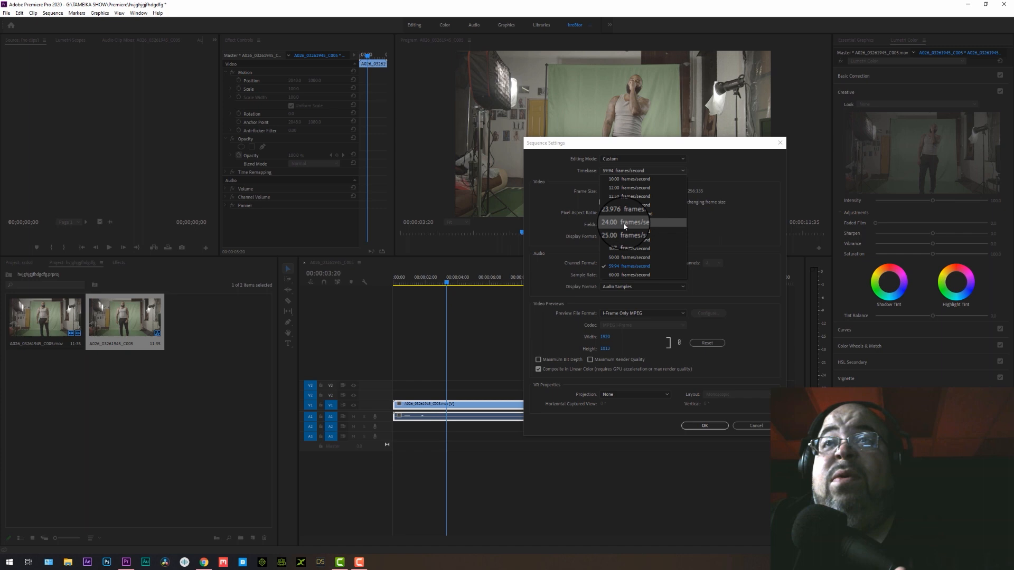
left_click(622, 221)
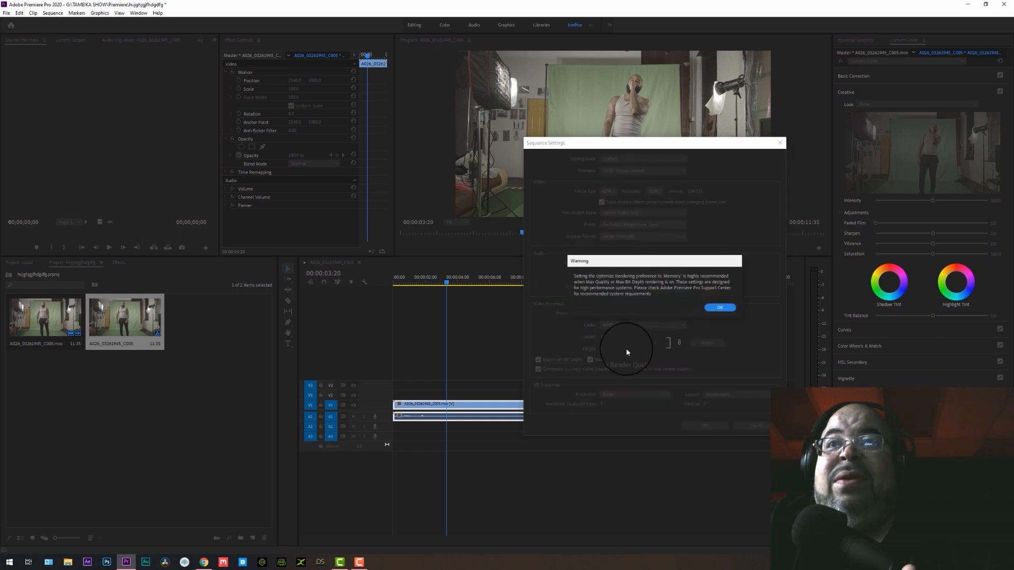
left_click(718, 307)
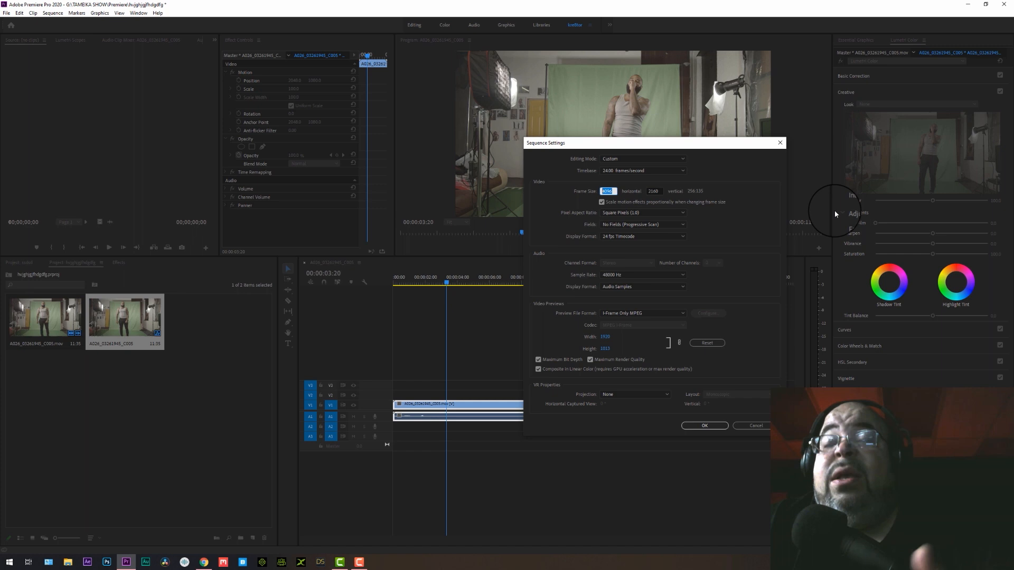
type("1920")
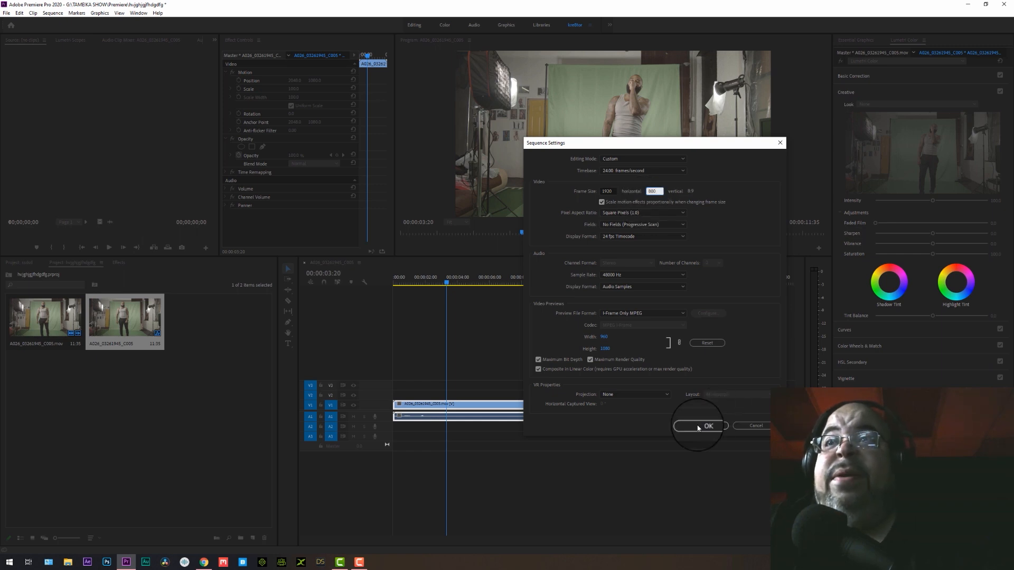
left_click(707, 425)
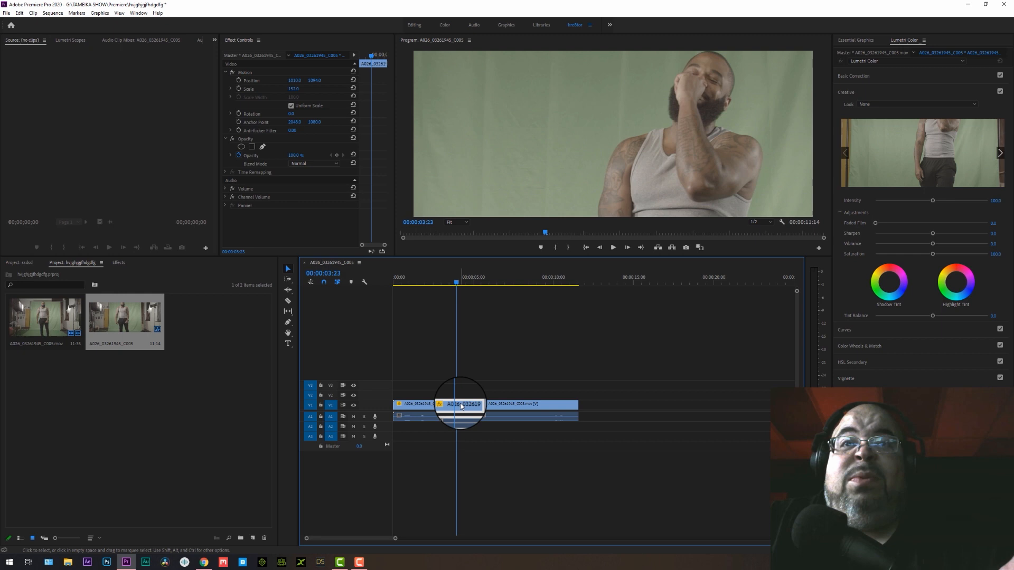
Set the middle clip piece to 40% speed and scrub through to review it
right_click(460, 404)
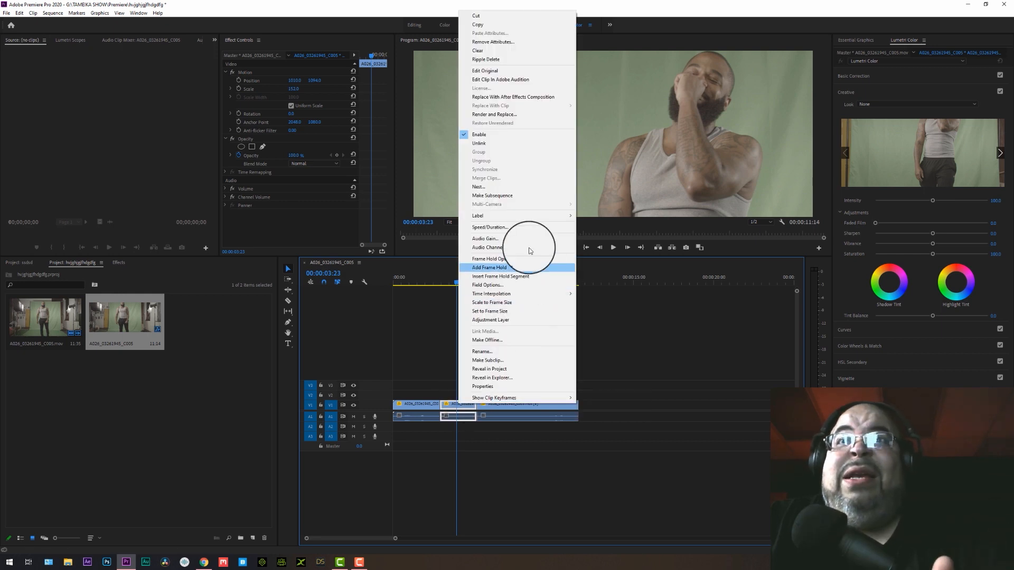
left_click(490, 227)
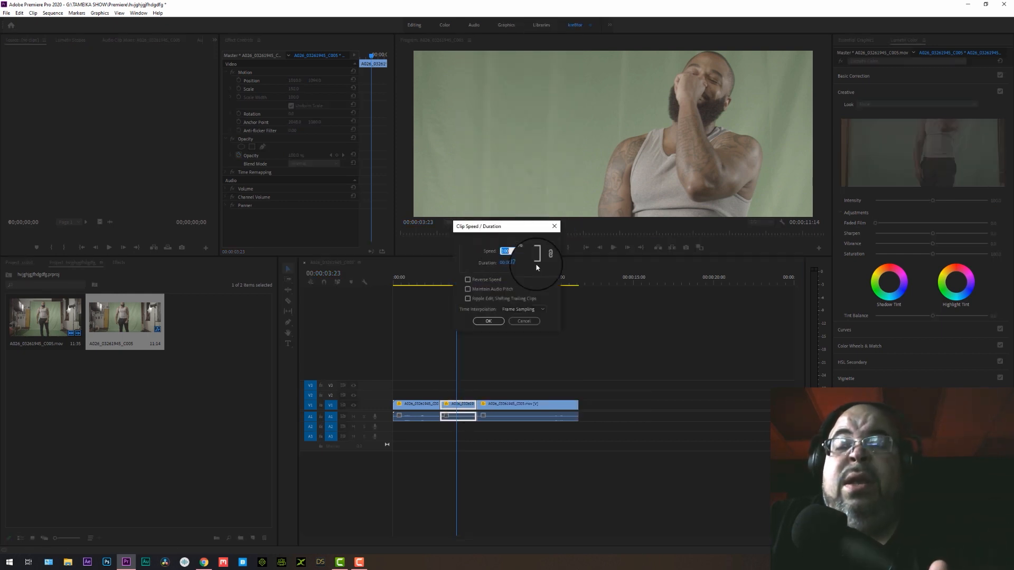
type("40")
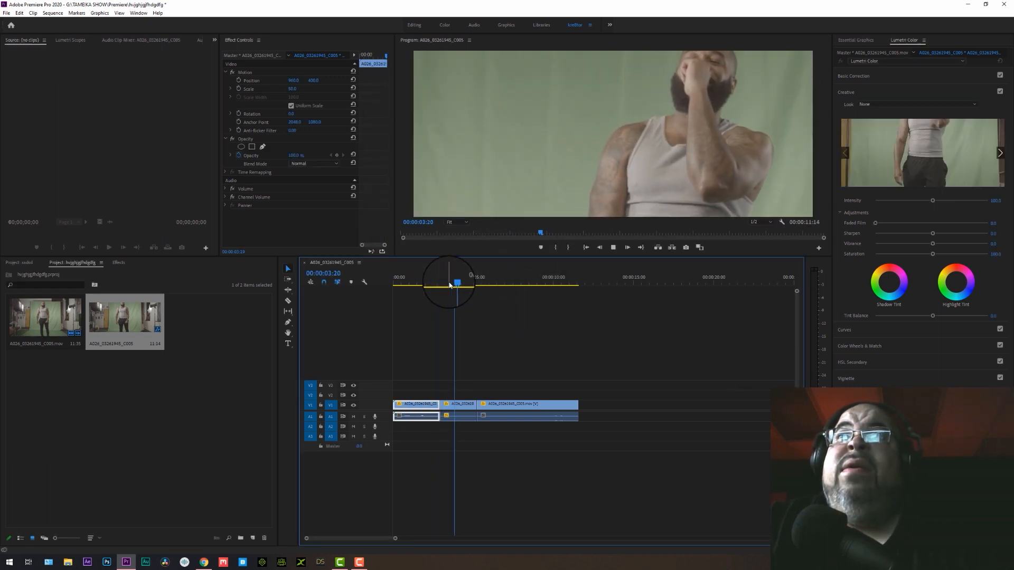
left_click_drag(456, 283, 486, 283)
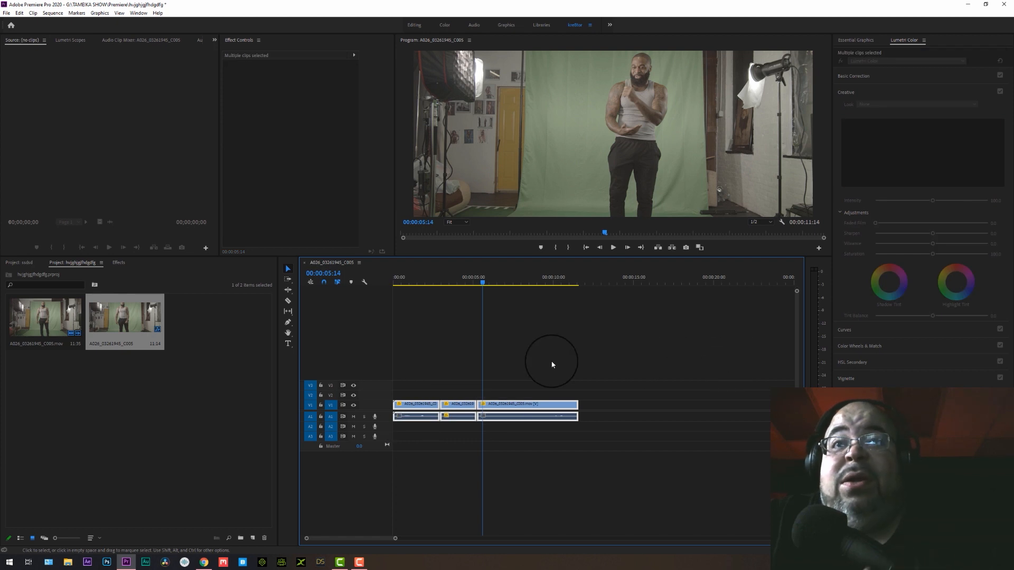
left_click(444, 323)
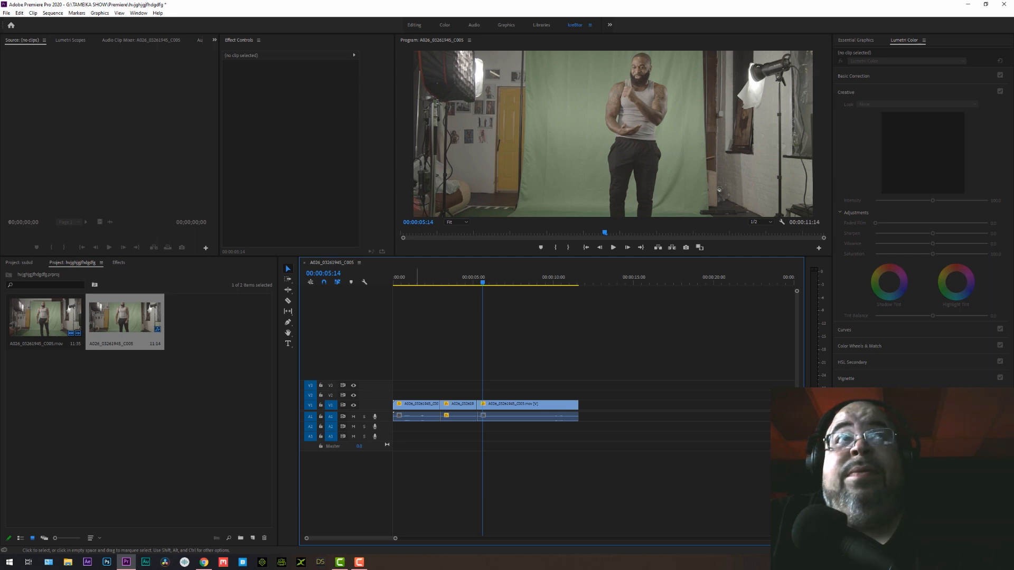
left_click(7, 13)
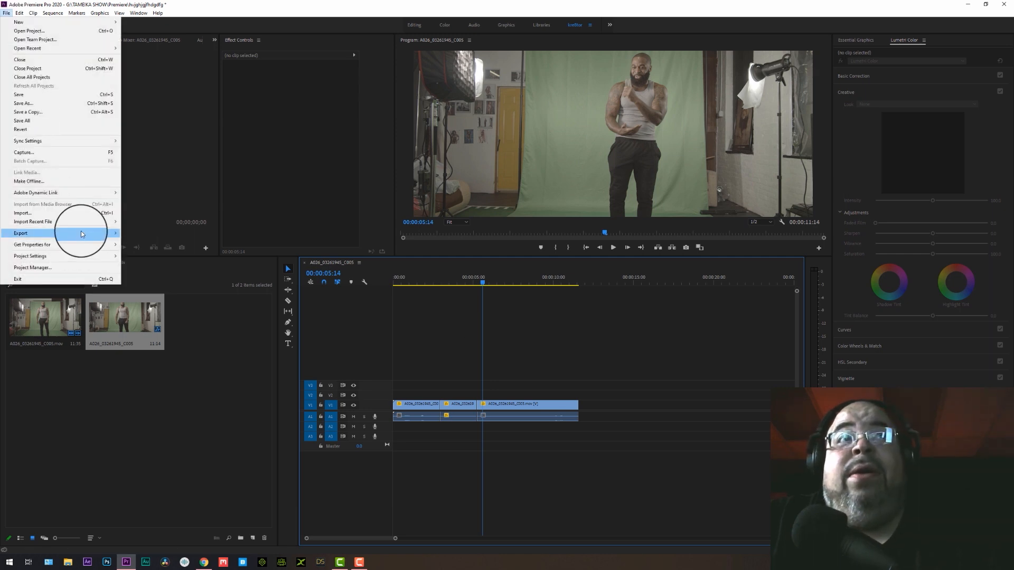
Open the sequence's Export Settings with H.264 as the format
left_click(20, 233)
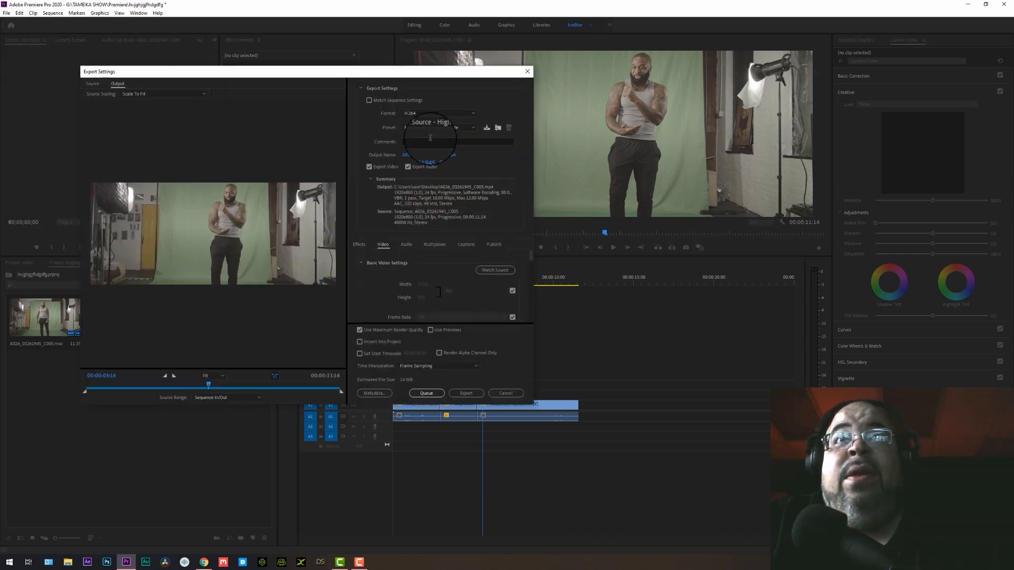
left_click(439, 112)
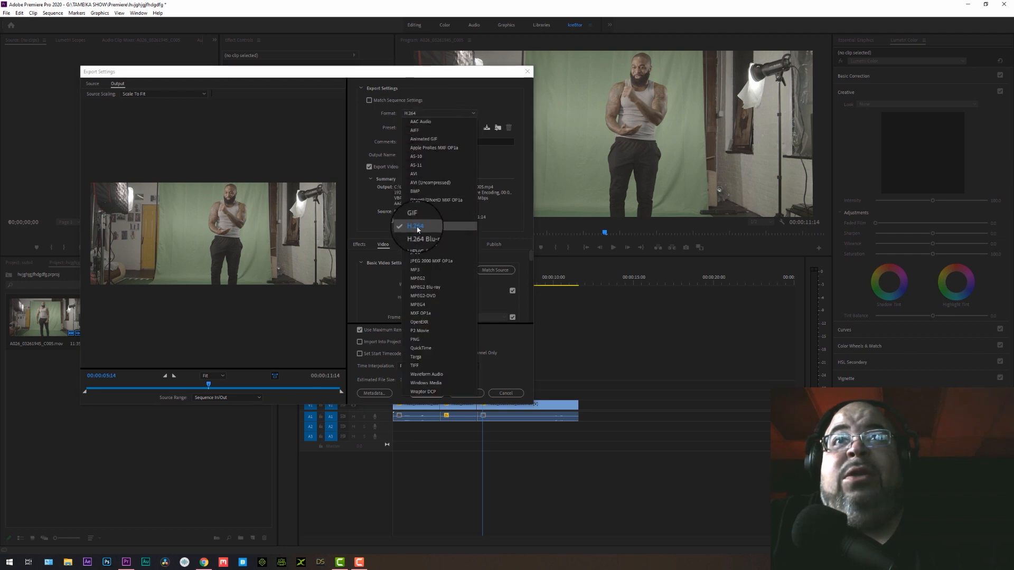
left_click(415, 225)
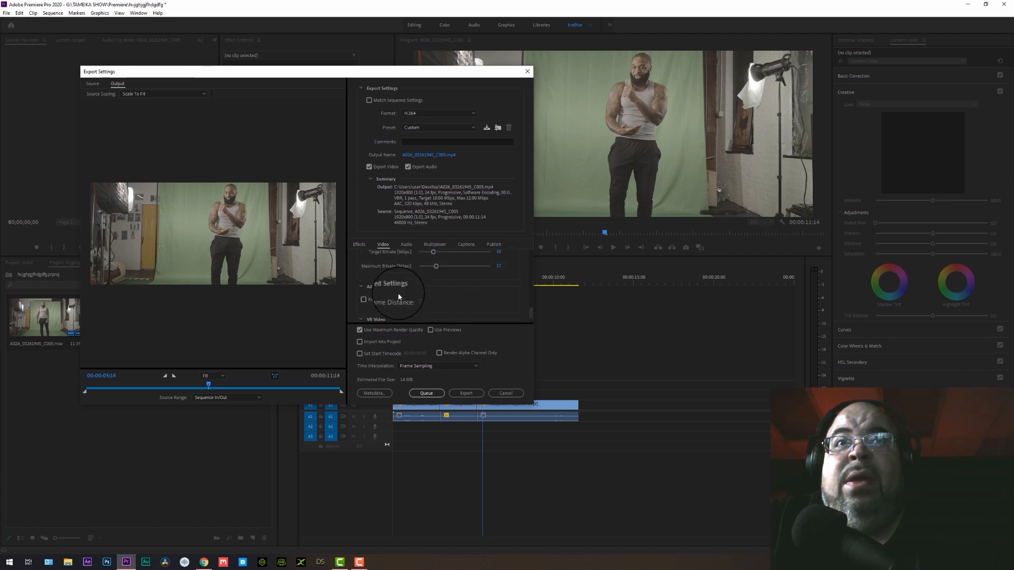
Switch bitrate encoding to CBR and raise the target bitrate to 50 Mbps
left_click(460, 279)
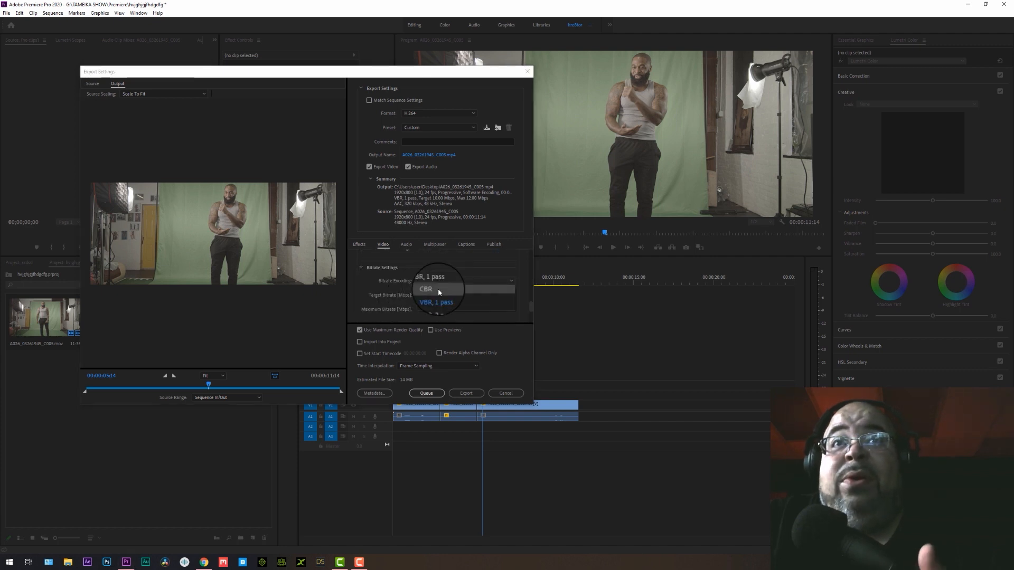
left_click(426, 289)
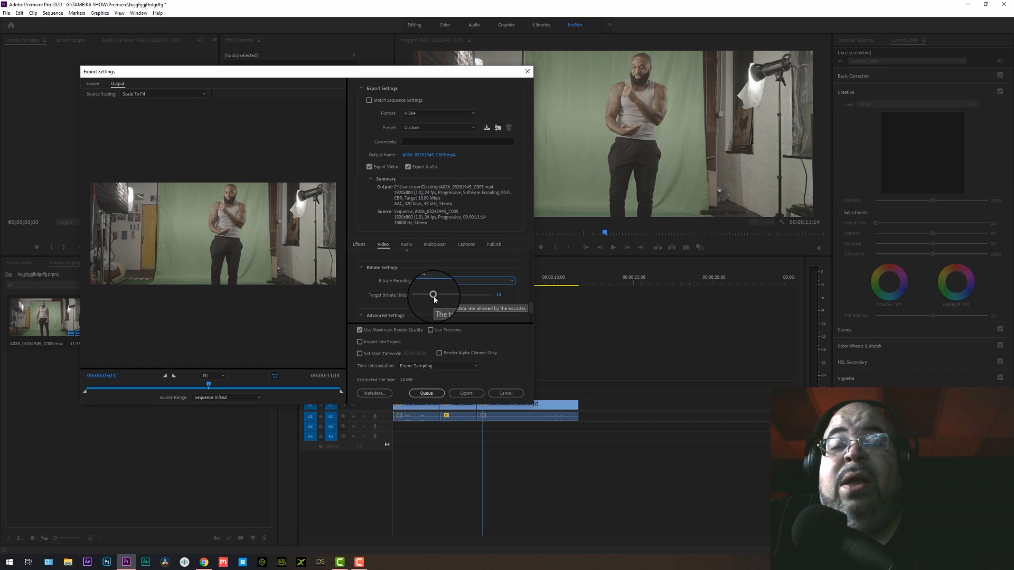
left_click_drag(433, 295, 487, 292)
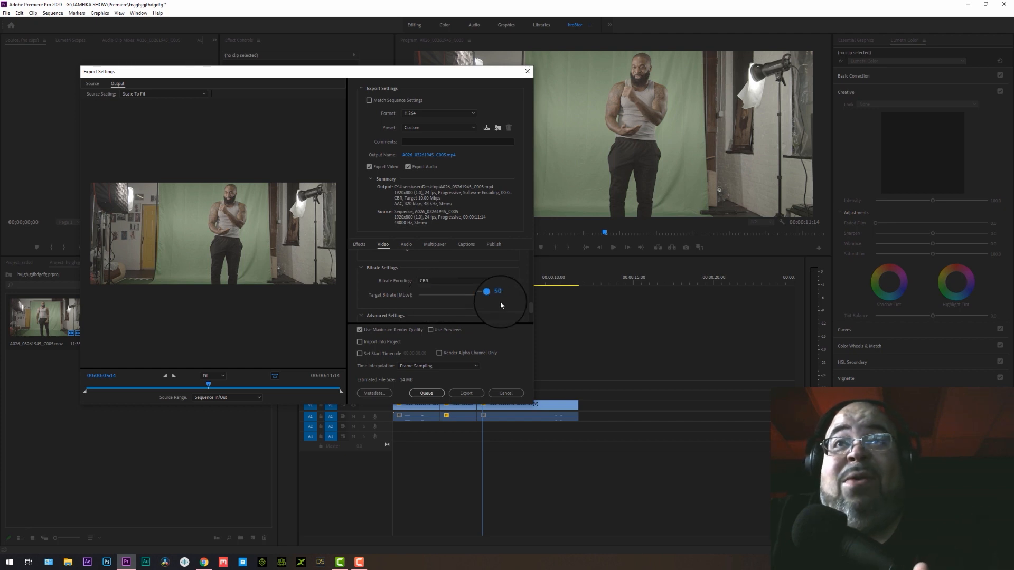
left_click_drag(487, 292, 487, 293)
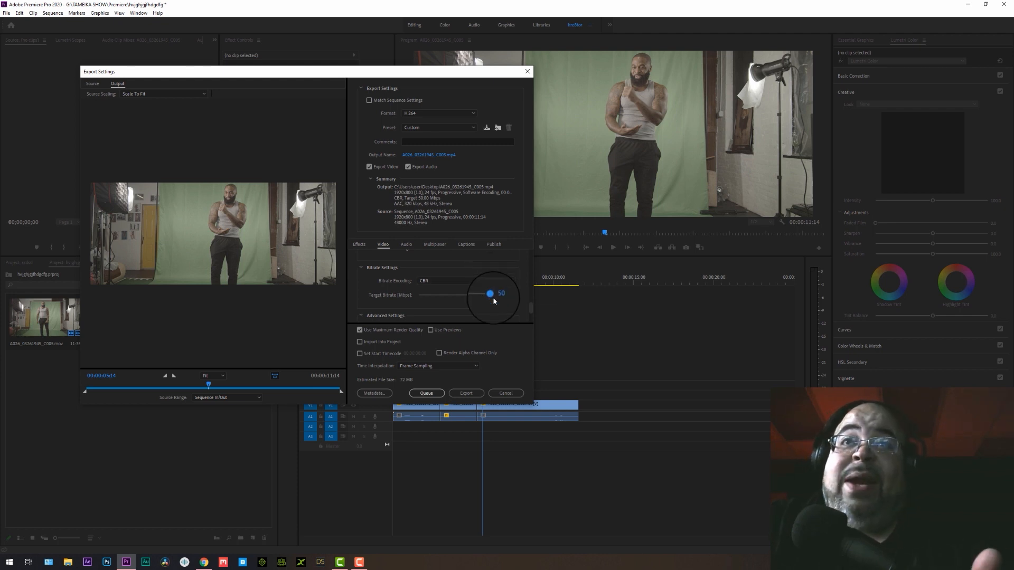
Compare a lower target bitrate around 21.26 Mbps, then restore 50 Mbps
left_click_drag(489, 293, 445, 296)
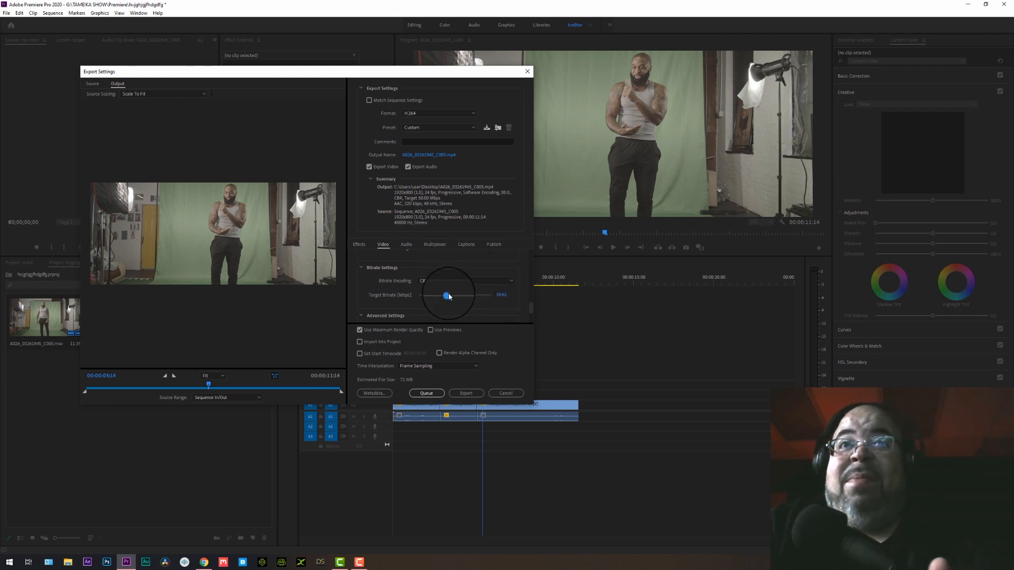
left_click_drag(445, 295, 449, 296)
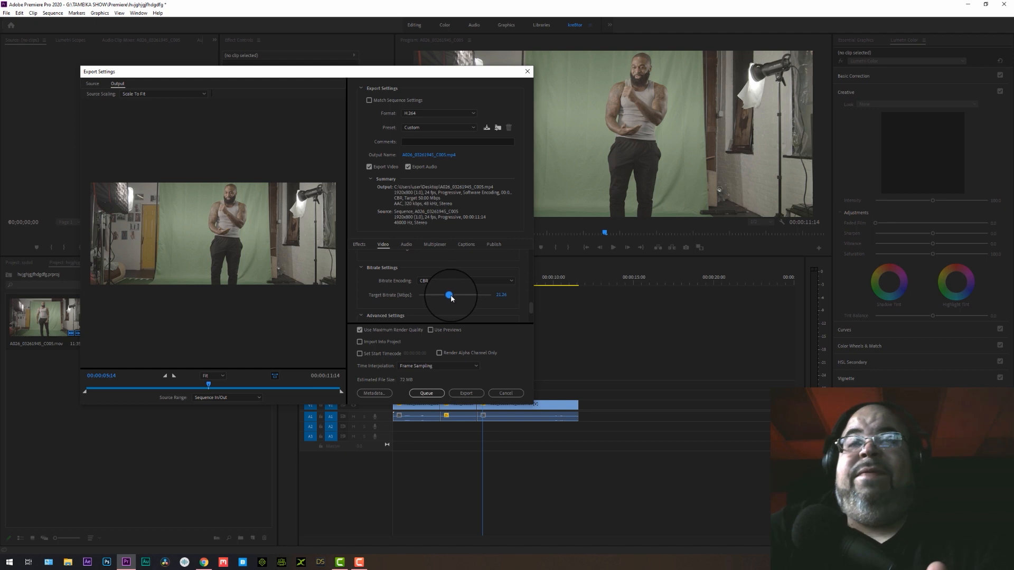
left_click_drag(449, 296, 449, 298)
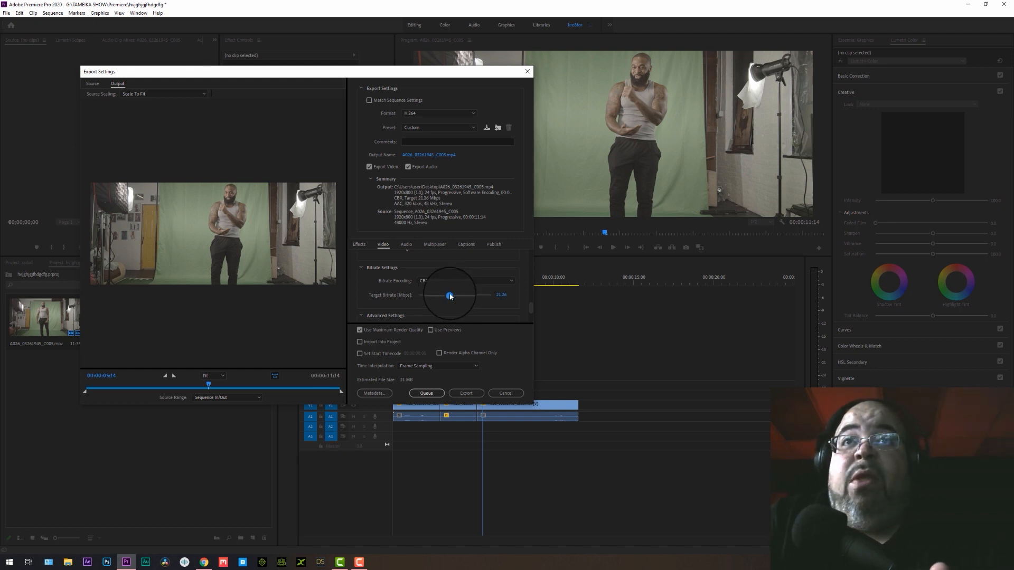
left_click_drag(450, 295, 490, 294)
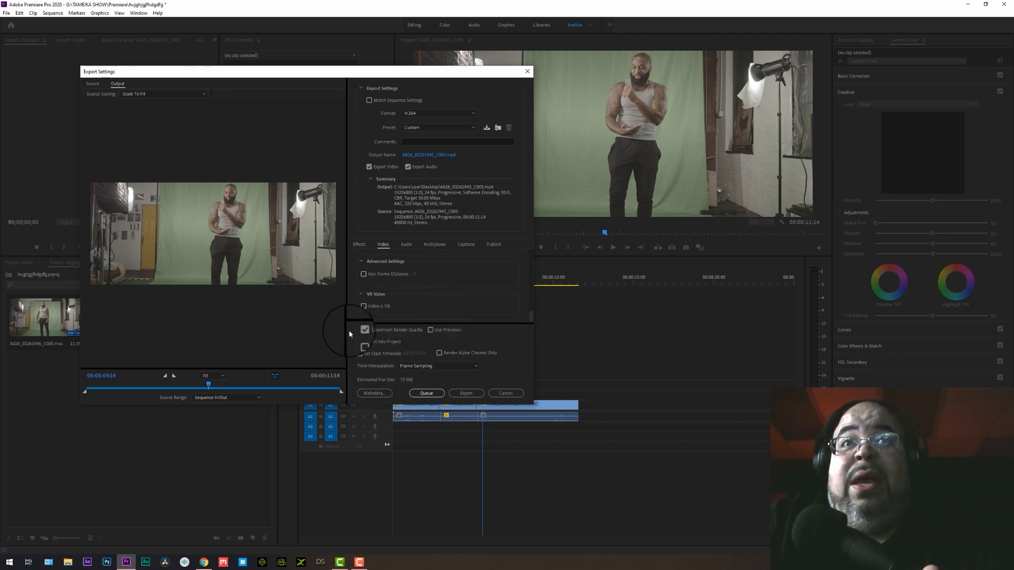
mouse_move(391, 334)
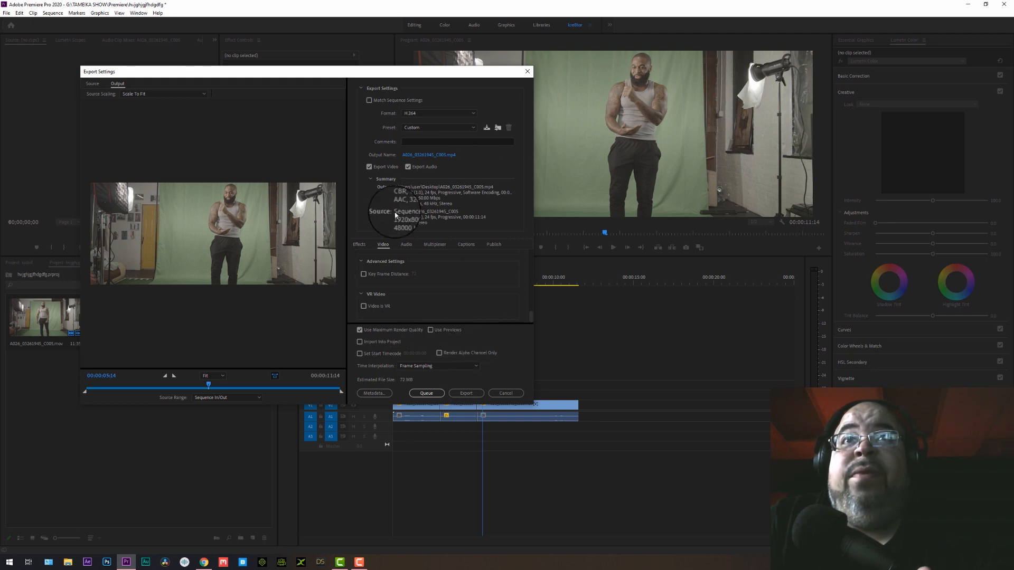
Set the audio bitrate to 320 kbps, then cancel out of Export Settings
left_click(406, 245)
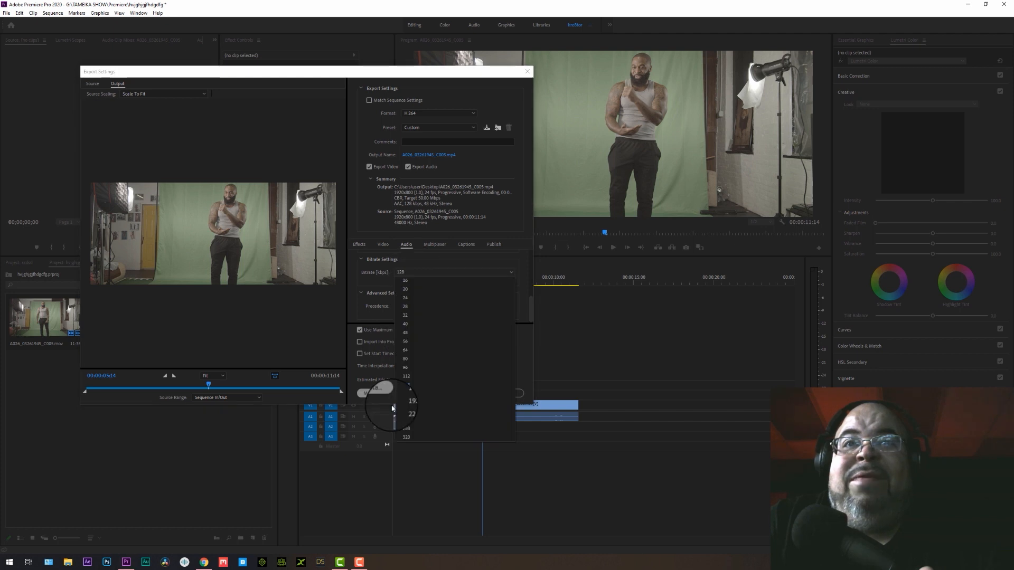
left_click(405, 437)
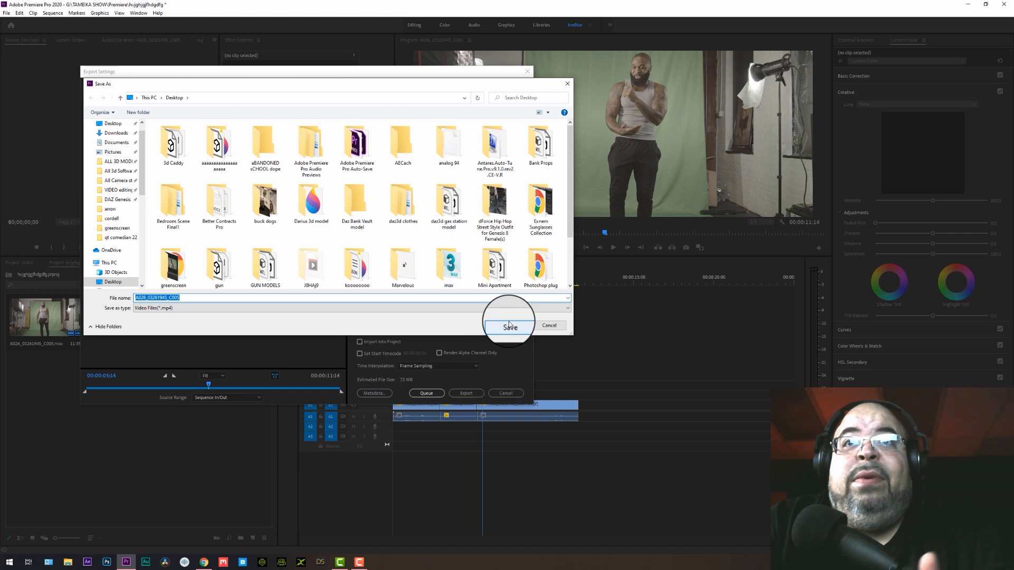
mouse_move(223, 126)
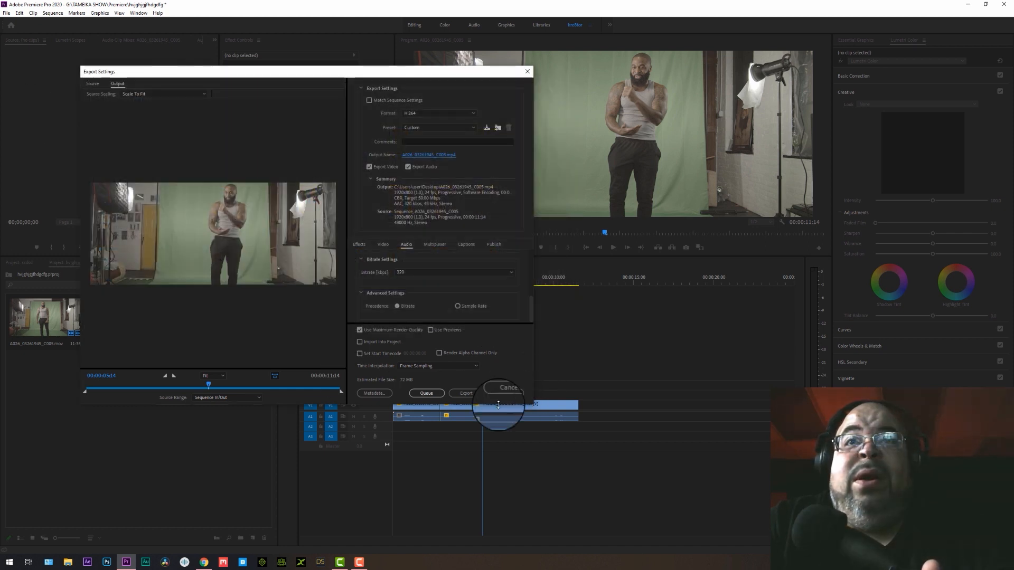
left_click(508, 387)
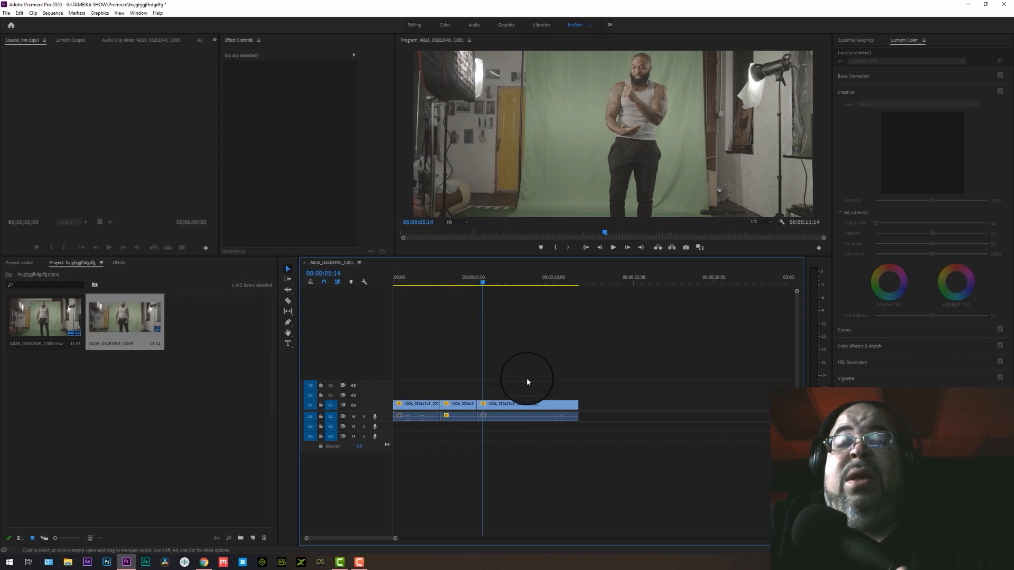